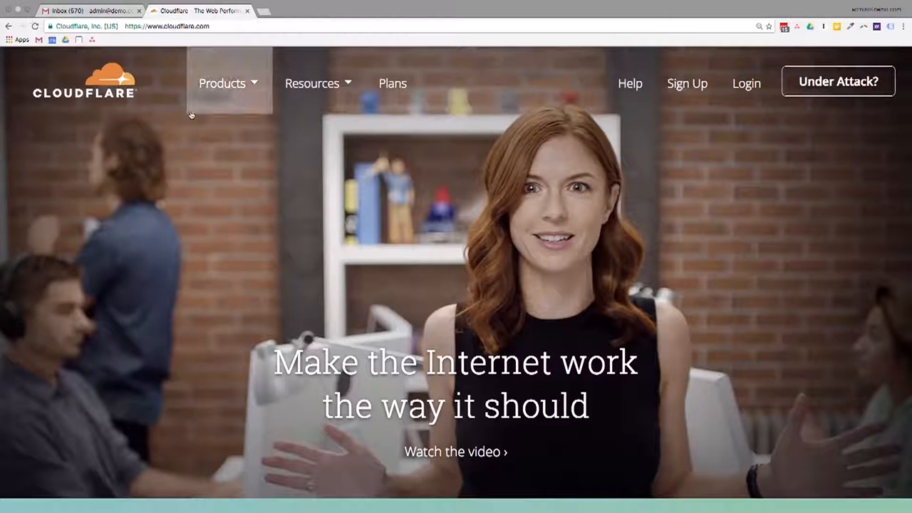
{"action": "mouse_move", "coordinate": [499, 150]}
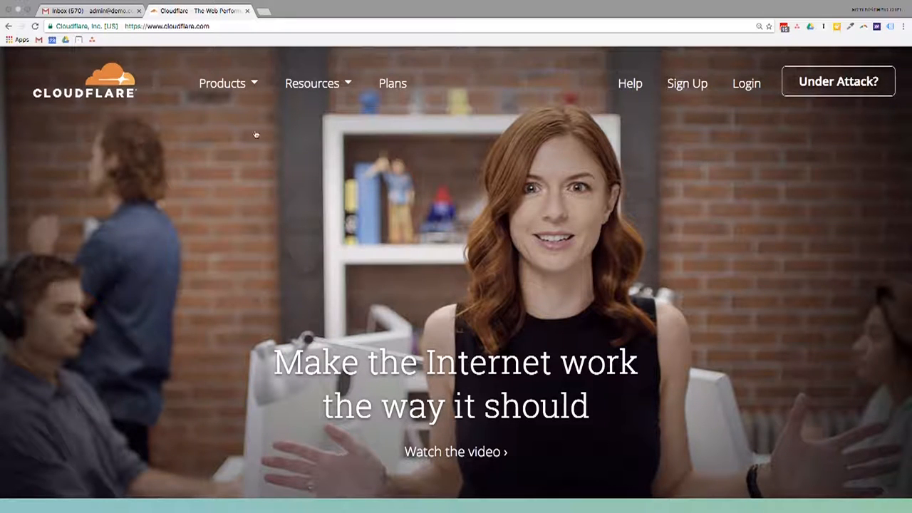
{"action": "mouse_move", "coordinate": [259, 189]}
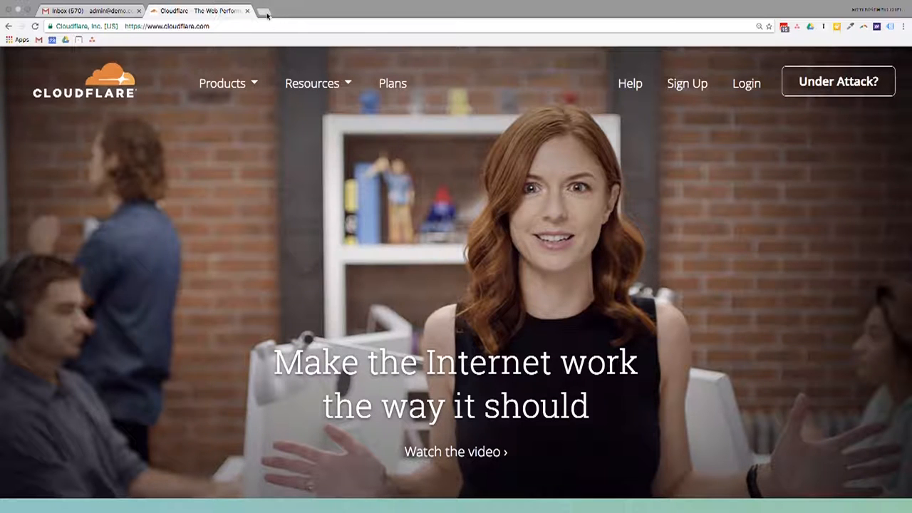
Open the Google Analytics accounts overview for Demo Company in a new tab, briefly checking Cloudflare.
{"action": "left_click", "coordinate": [267, 13]}
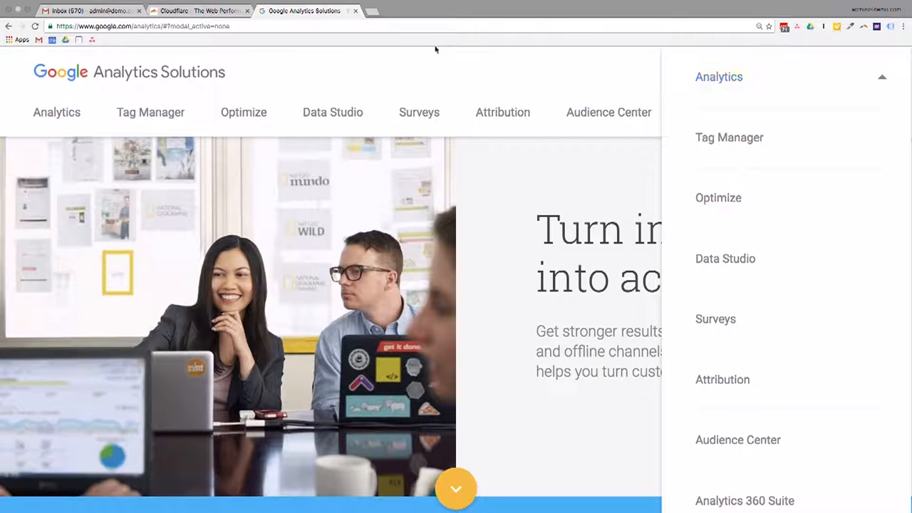
{"action": "mouse_move", "coordinate": [719, 76]}
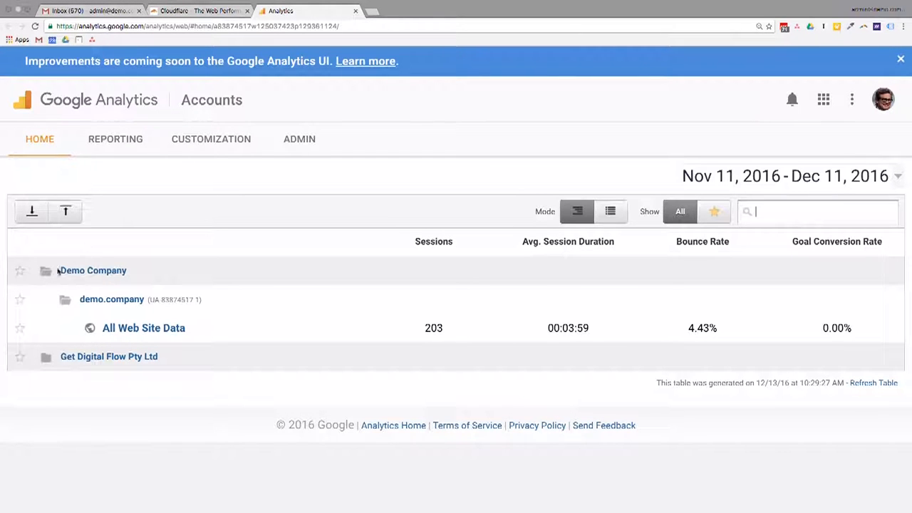
{"action": "mouse_move", "coordinate": [55, 391]}
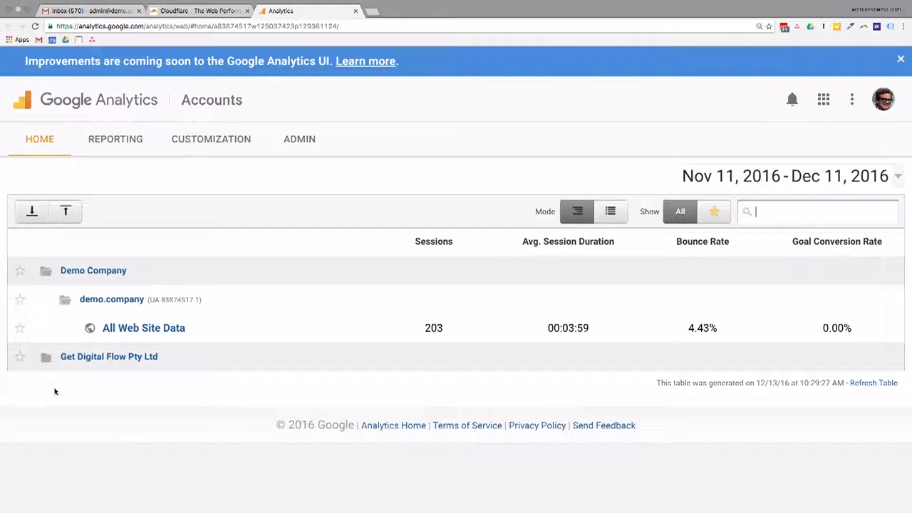
{"action": "mouse_move", "coordinate": [267, 193]}
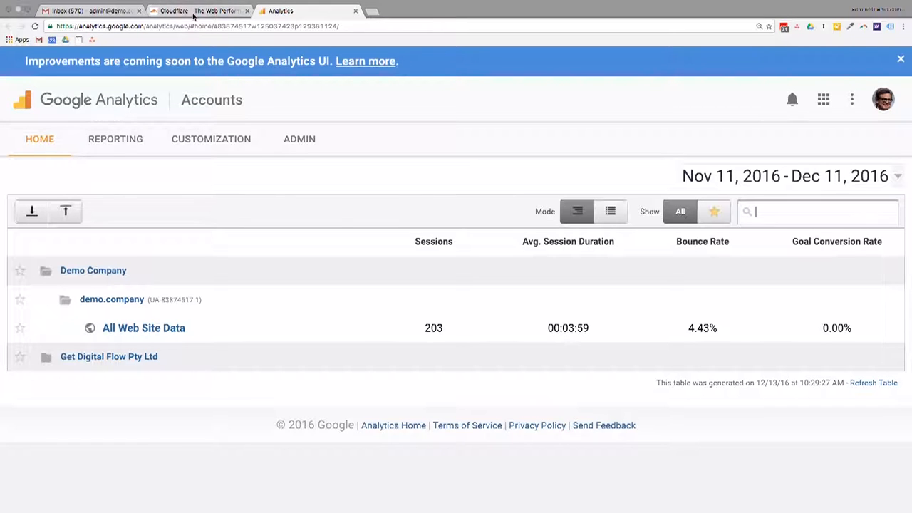
{"action": "left_click", "coordinate": [200, 11]}
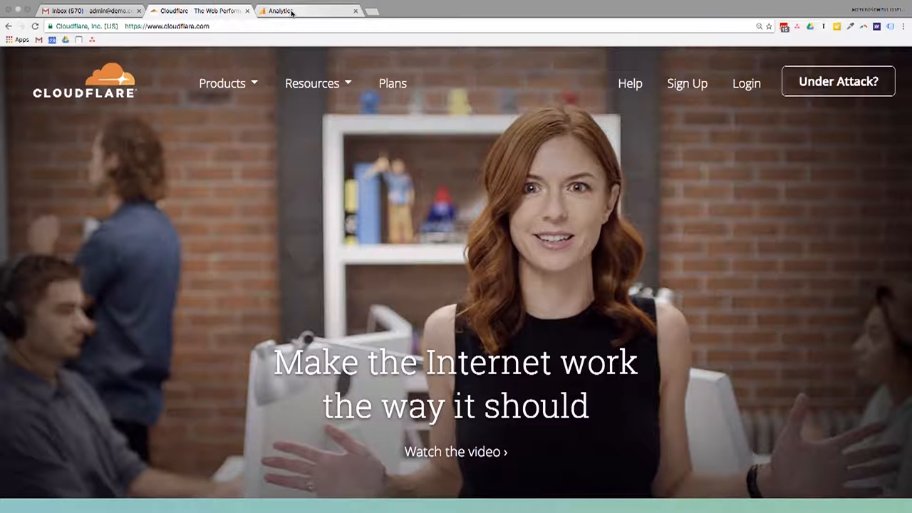
{"action": "left_click", "coordinate": [171, 26]}
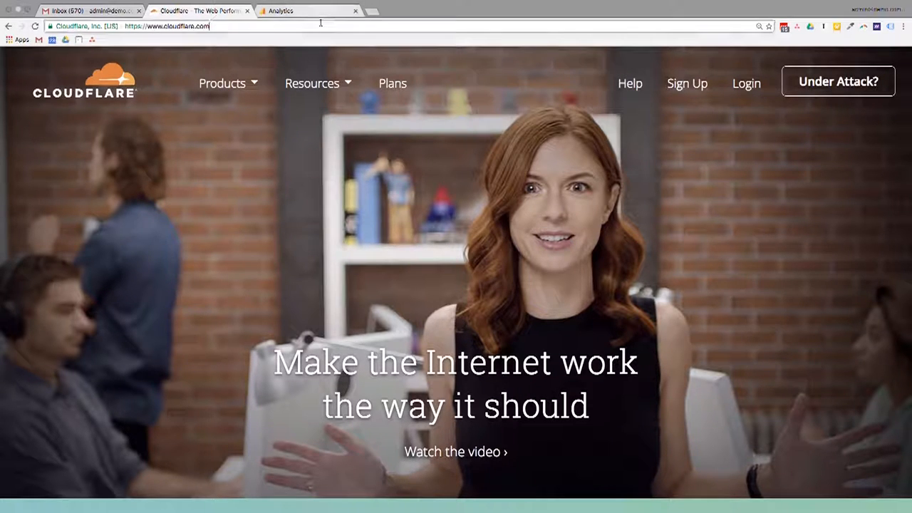
{"action": "left_click", "coordinate": [307, 11]}
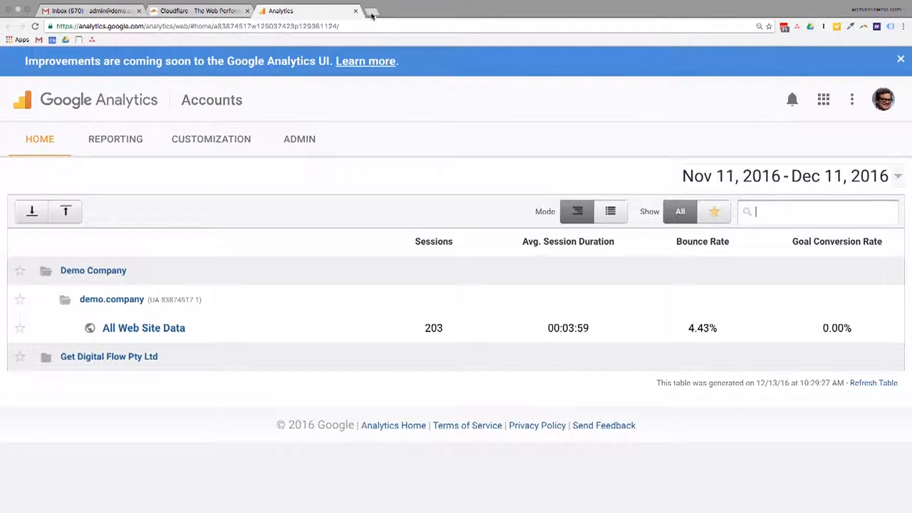
Open a fourth tab on the Google start page and view the signed-in profile menu.
{"action": "left_click", "coordinate": [371, 13]}
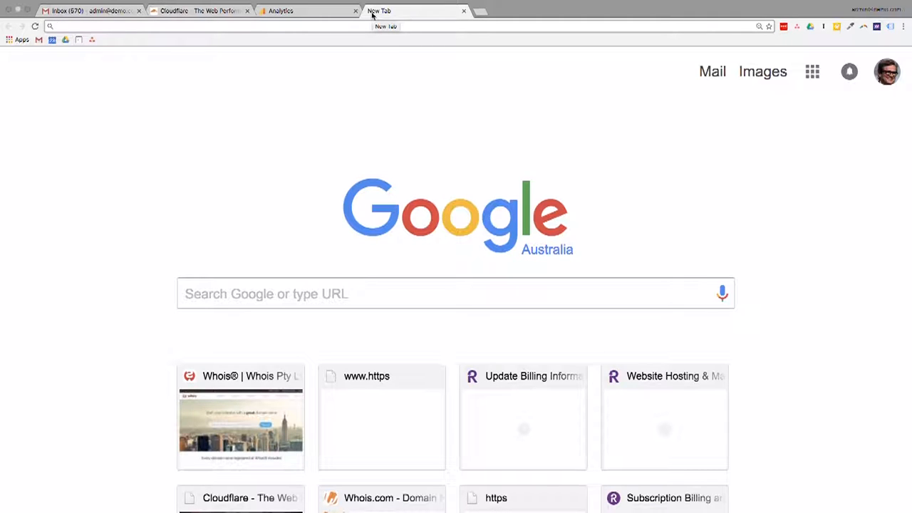
{"action": "left_click", "coordinate": [886, 71]}
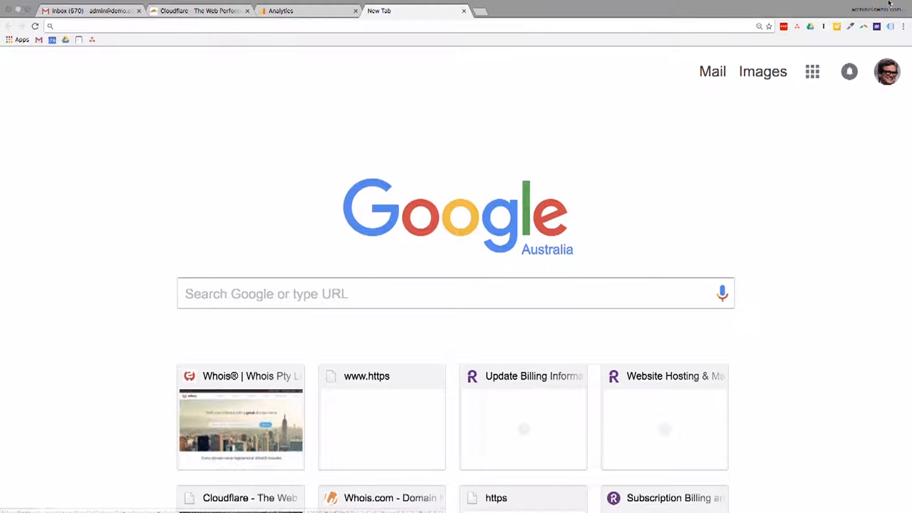
{"action": "left_click", "coordinate": [886, 71]}
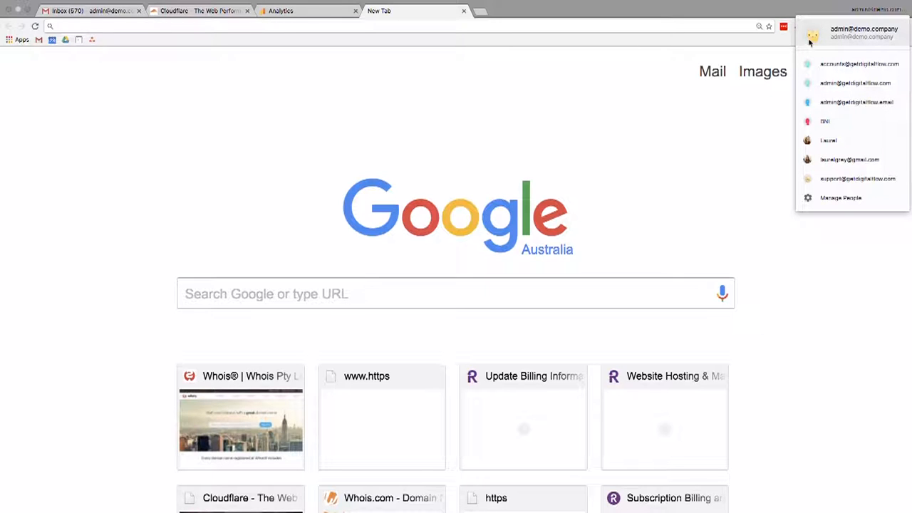
{"action": "mouse_move", "coordinate": [858, 39]}
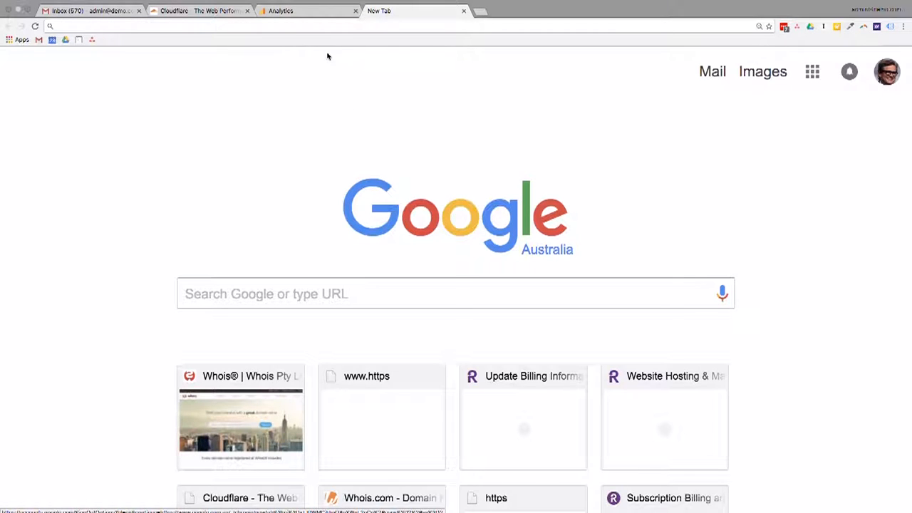
Search Google for 'google search console'.
{"action": "type", "text": "google search console"}
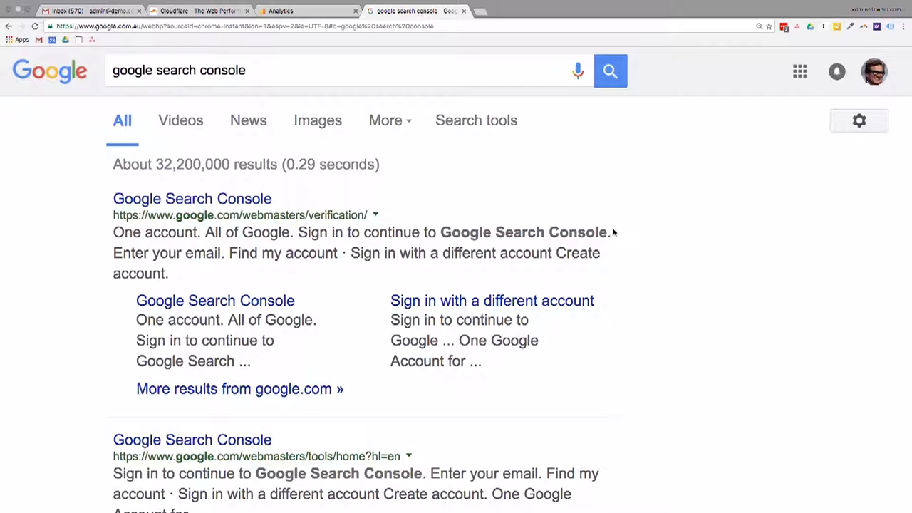
{"action": "mouse_move", "coordinate": [301, 303]}
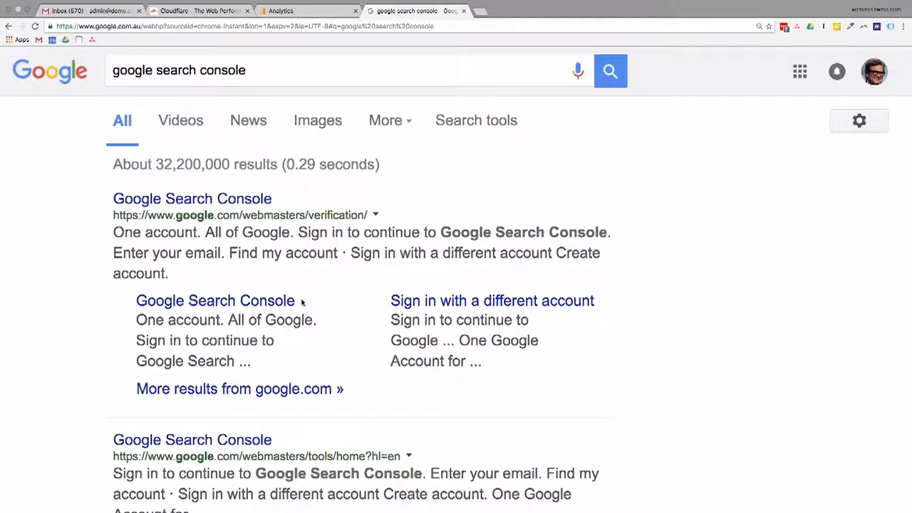
{"action": "mouse_move", "coordinate": [82, 268]}
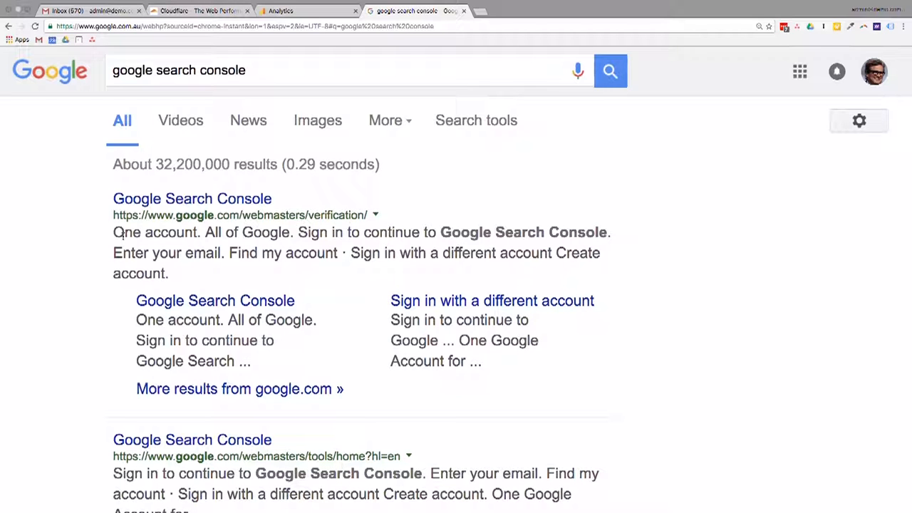
{"action": "mouse_move", "coordinate": [213, 206]}
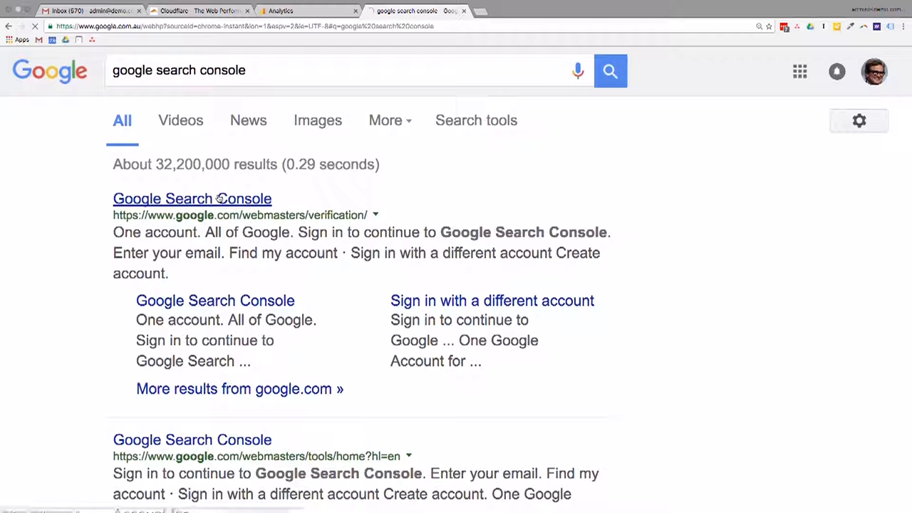
Open demo.company's verification details in Webmaster Central and scroll to Verified owners.
{"action": "left_click", "coordinate": [192, 198]}
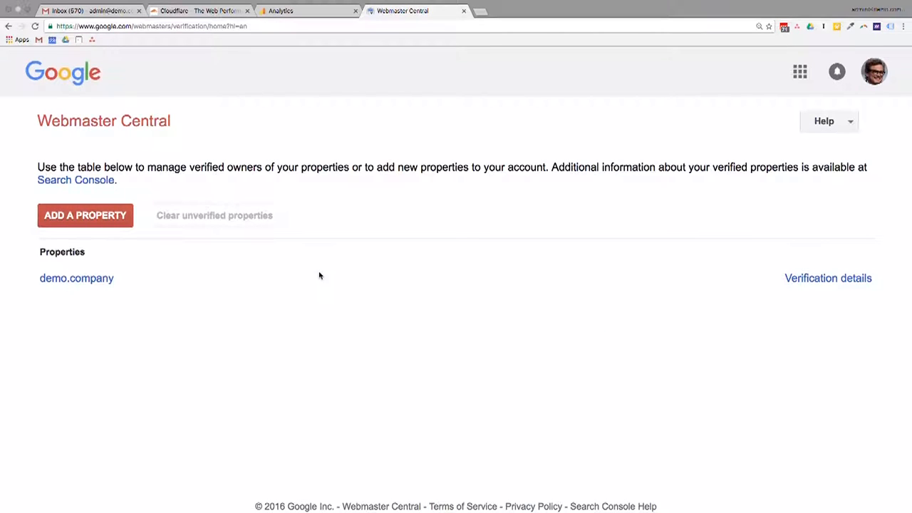
{"action": "mouse_move", "coordinate": [76, 278]}
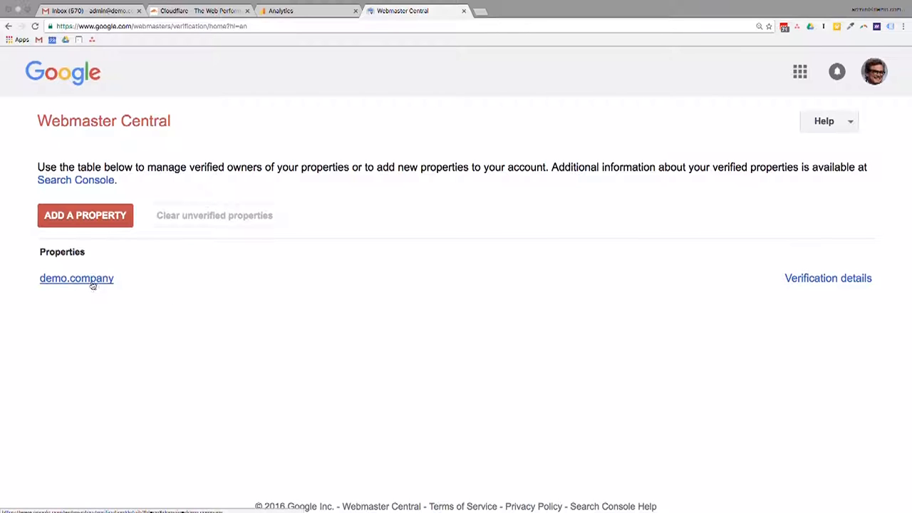
{"action": "left_click", "coordinate": [77, 278]}
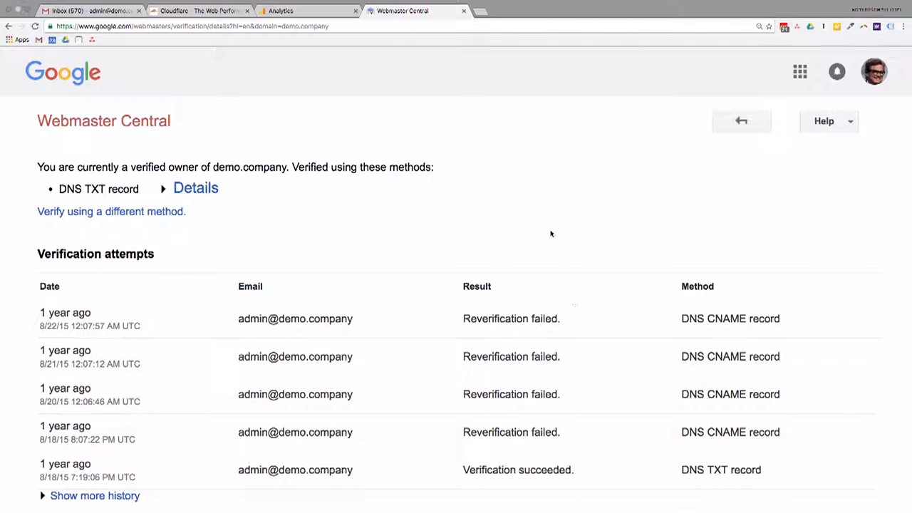
{"action": "scroll", "scroll_direction": "down", "scroll_amount": 3}
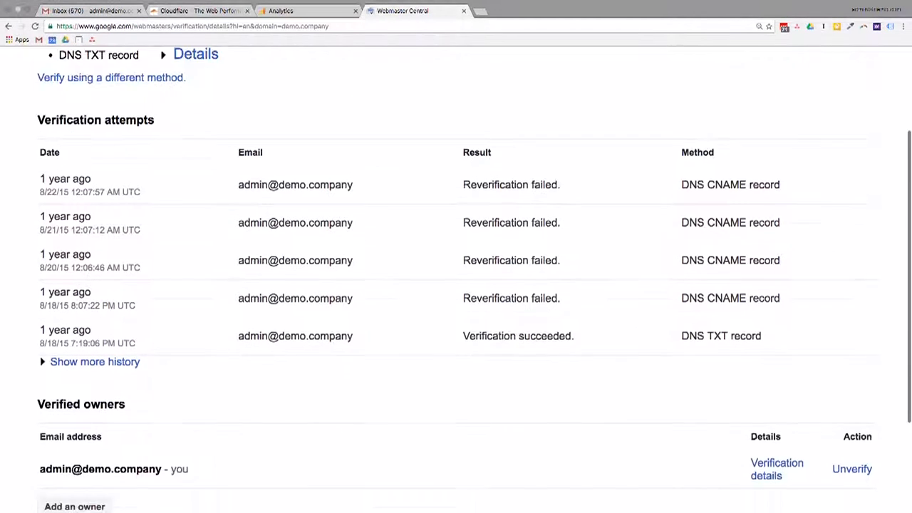
{"action": "left_click", "coordinate": [852, 469]}
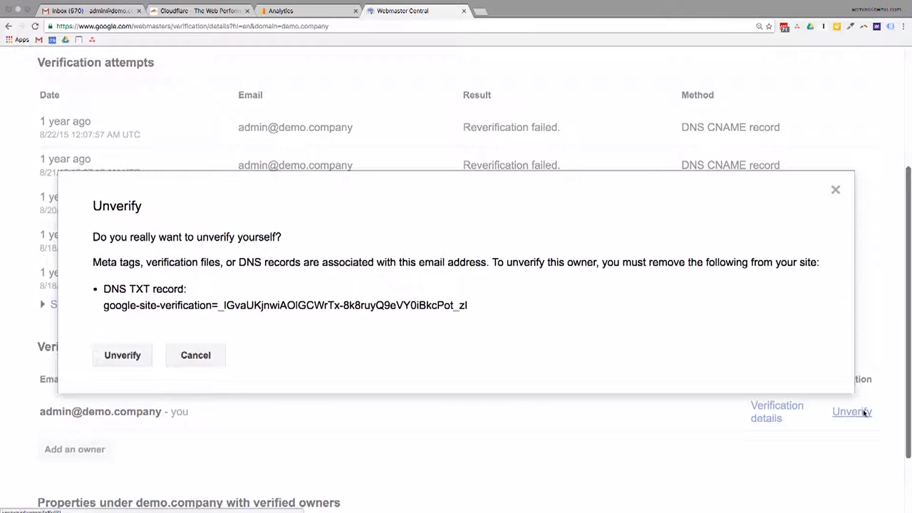
{"action": "left_click", "coordinate": [195, 355]}
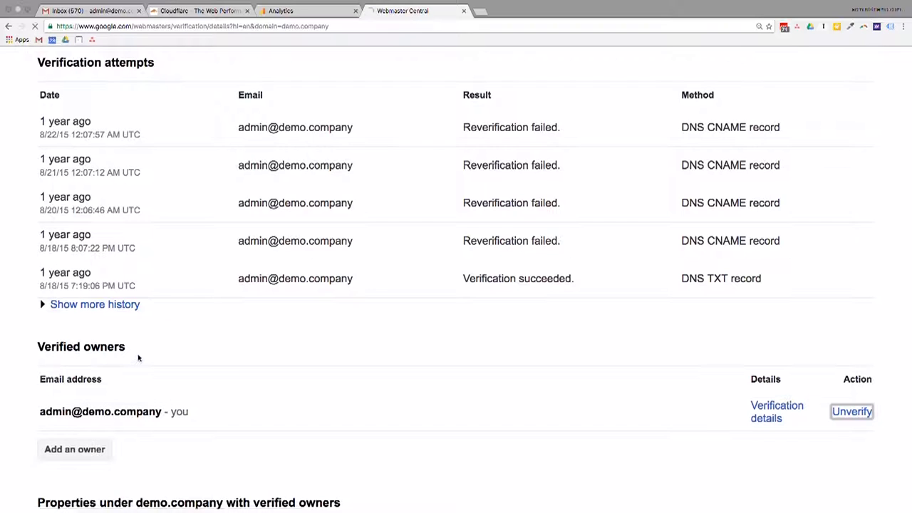
{"action": "left_click", "coordinate": [852, 411]}
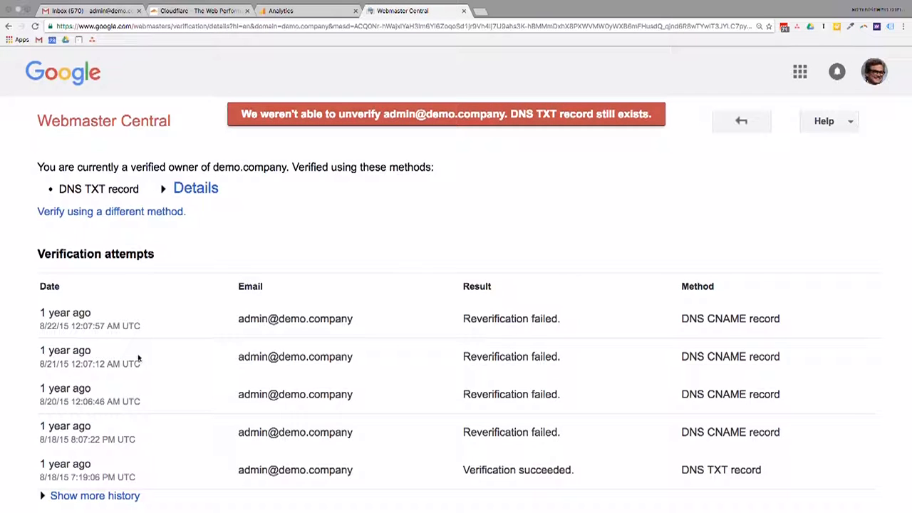
{"action": "mouse_move", "coordinate": [349, 40]}
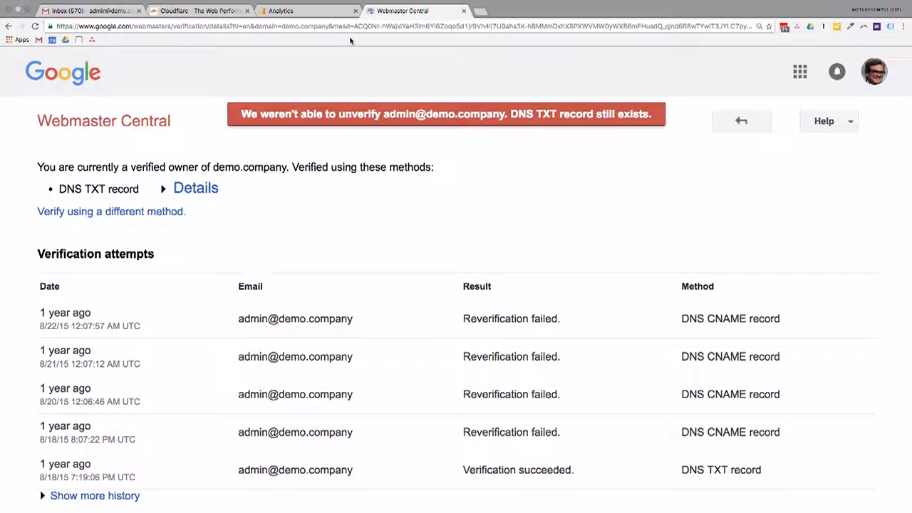
{"action": "mouse_move", "coordinate": [488, 220]}
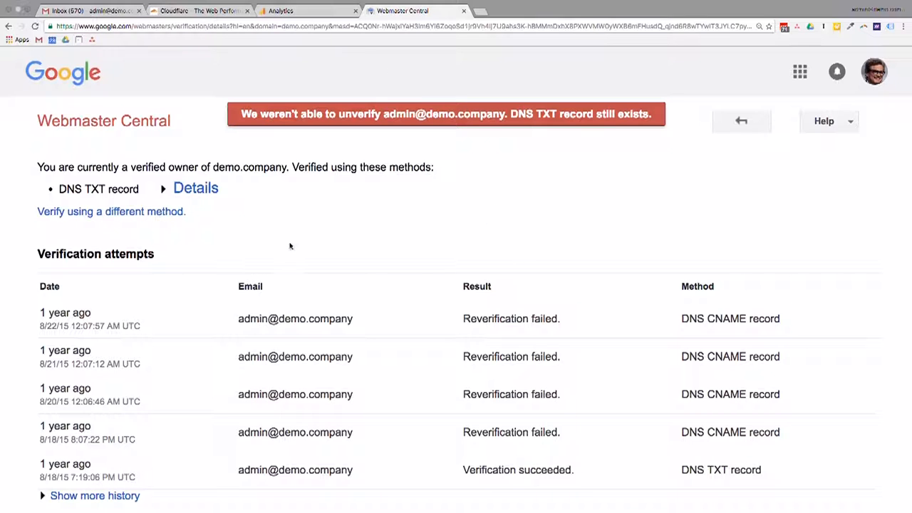
{"action": "mouse_move", "coordinate": [357, 249]}
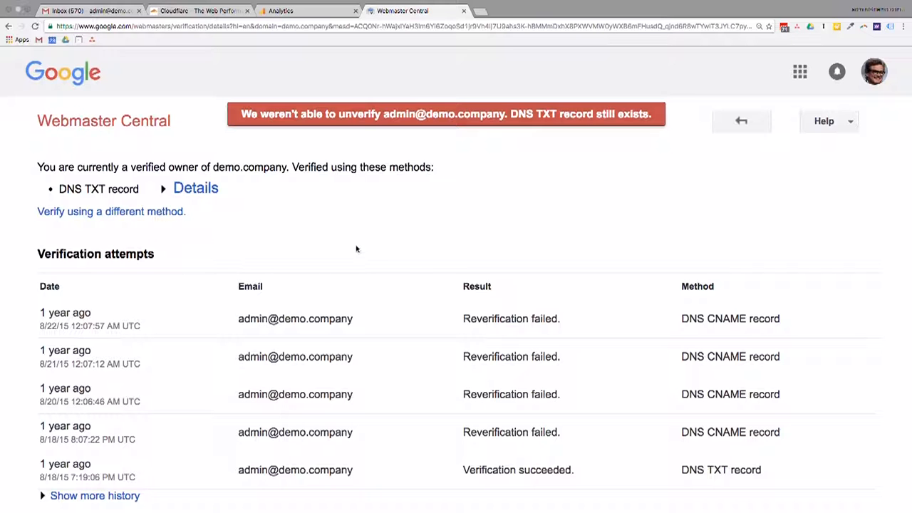
{"action": "left_click", "coordinate": [741, 121]}
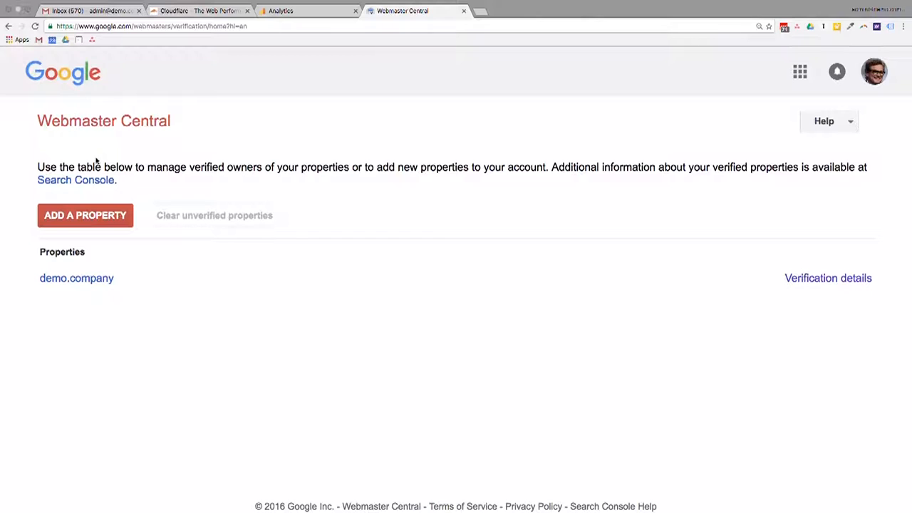
{"action": "mouse_move", "coordinate": [262, 50]}
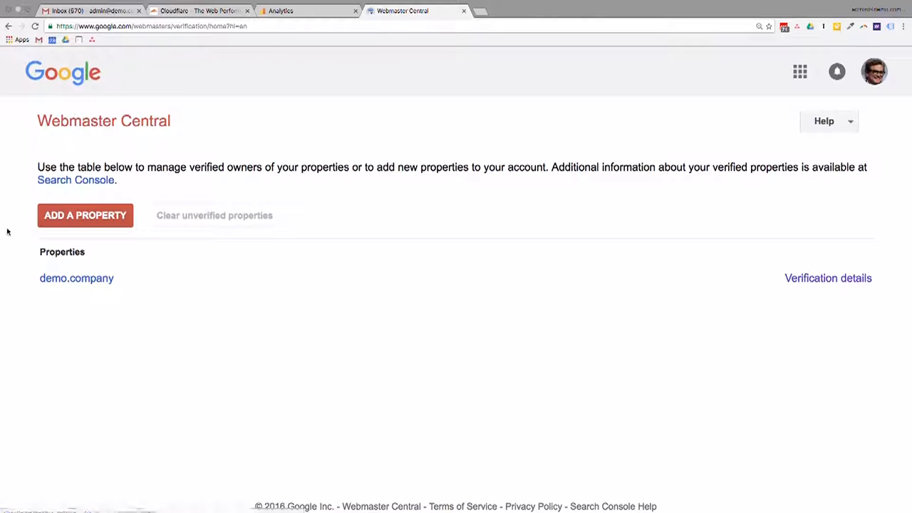
{"action": "mouse_move", "coordinate": [167, 426]}
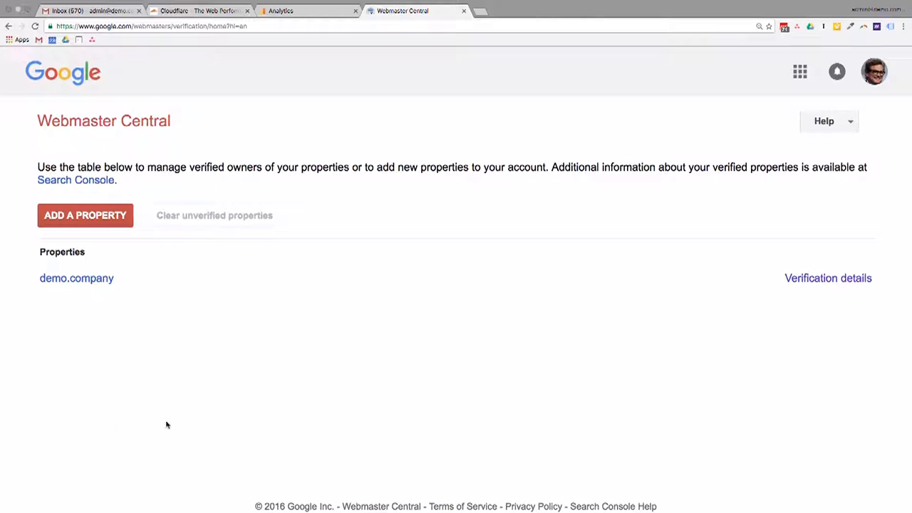
{"action": "mouse_move", "coordinate": [570, 319]}
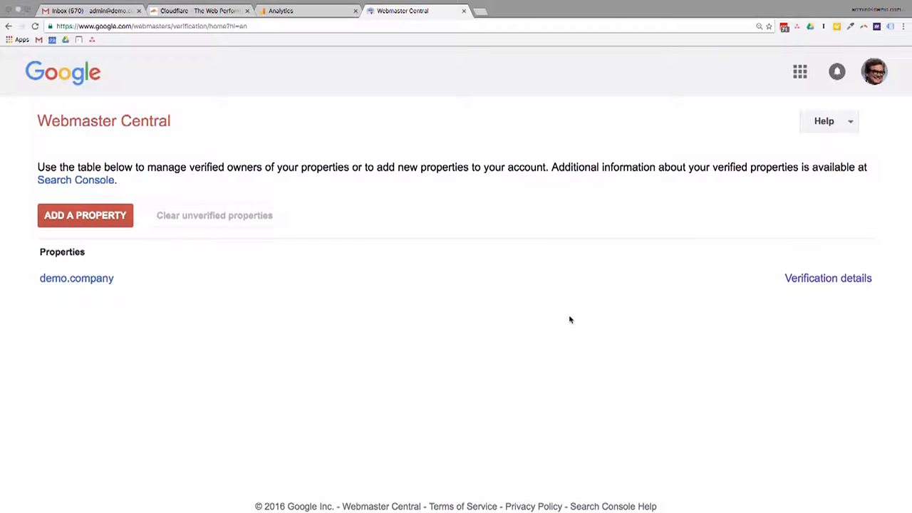